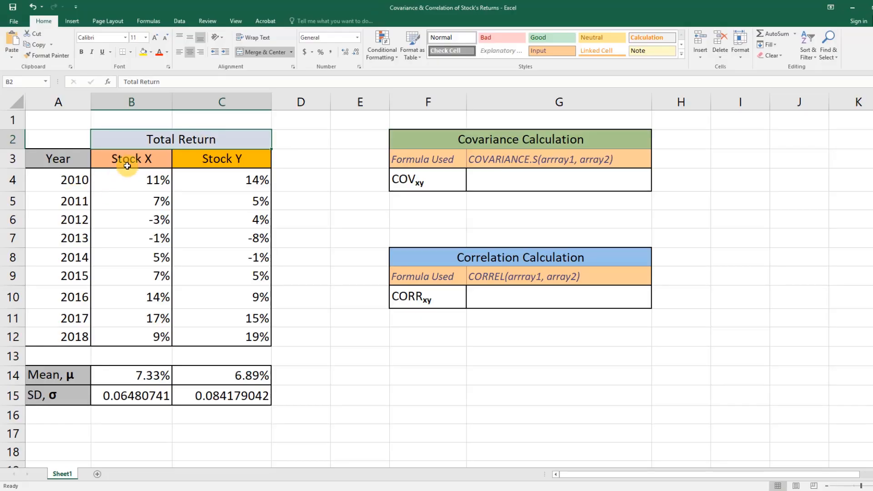
{"action": "mouse_move", "coordinate": [202, 181]}
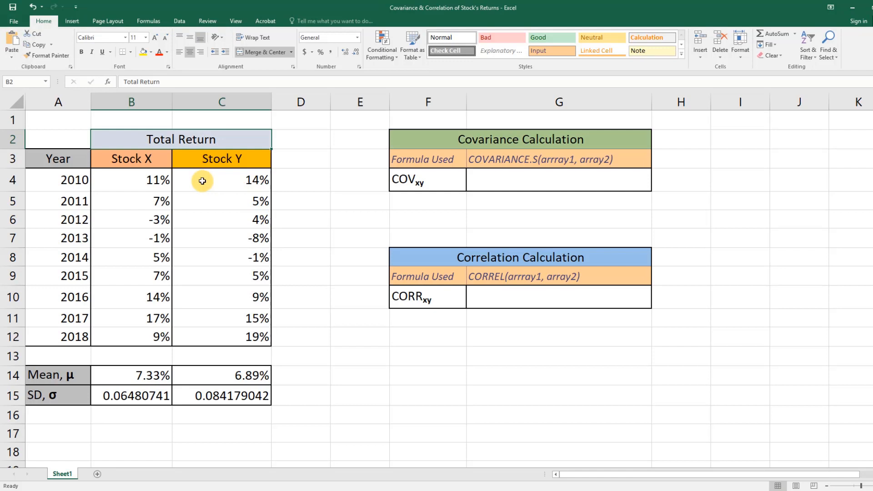
{"action": "mouse_move", "coordinate": [159, 273]}
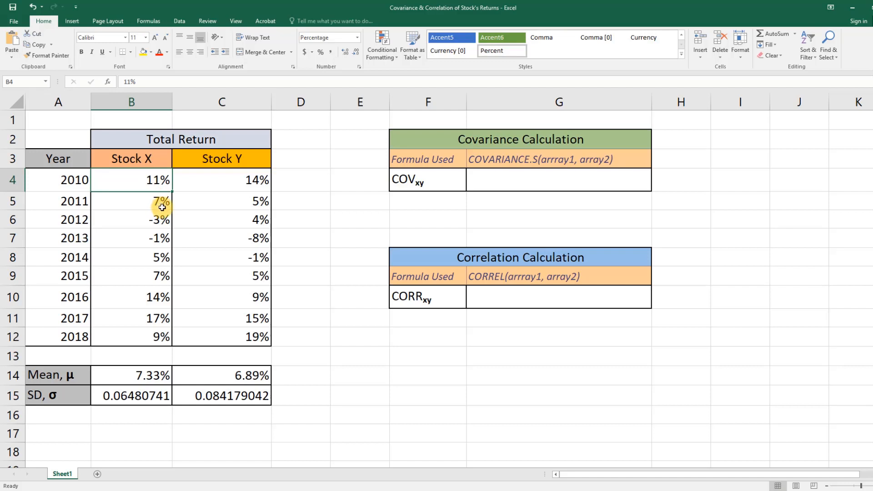
{"action": "mouse_move", "coordinate": [190, 222]}
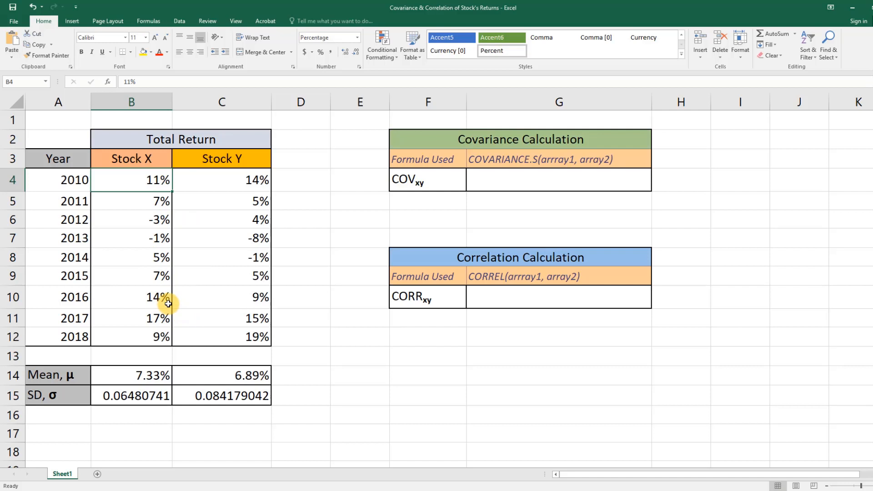
Step: Select cell G4 and start typing =covari for the covariance formula
{"action": "left_click", "coordinate": [131, 297]}
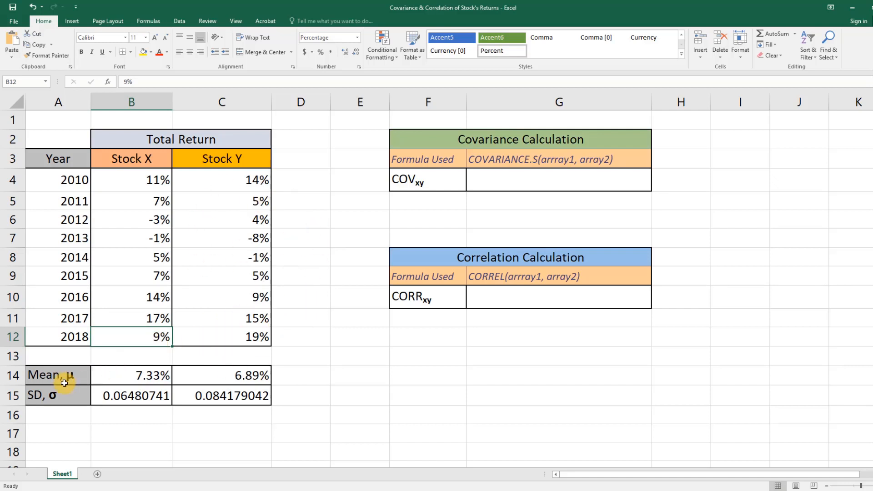
{"action": "mouse_move", "coordinate": [141, 238]}
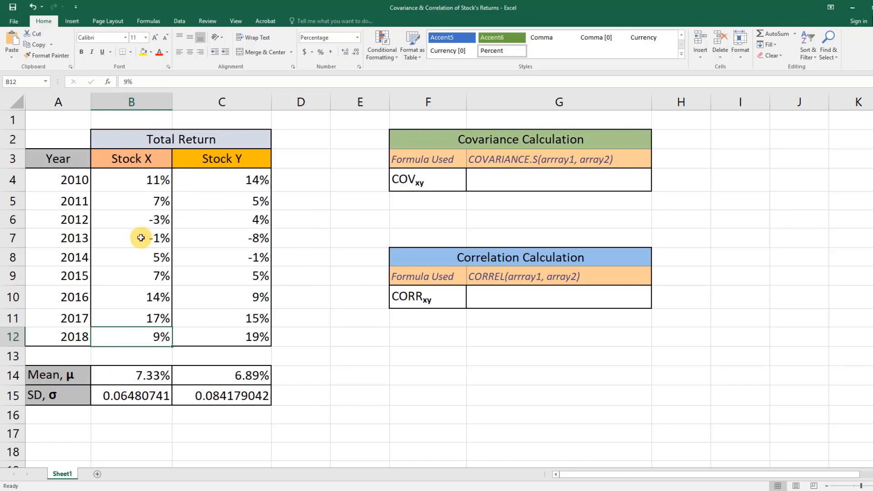
{"action": "mouse_move", "coordinate": [156, 380]}
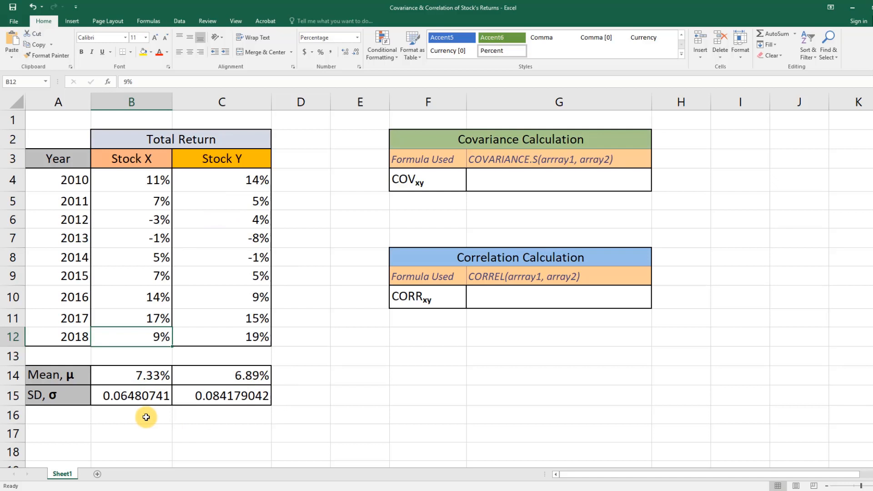
{"action": "mouse_move", "coordinate": [265, 405]}
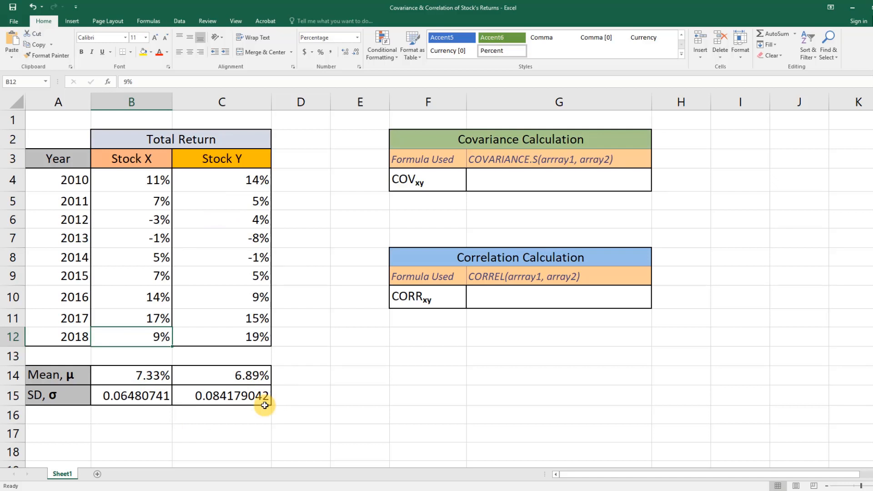
{"action": "mouse_move", "coordinate": [241, 351]}
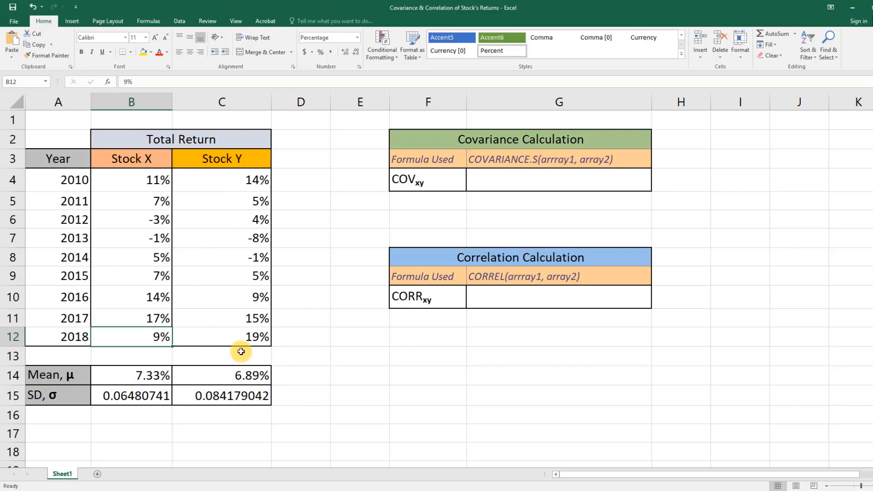
{"action": "left_click", "coordinate": [301, 276]}
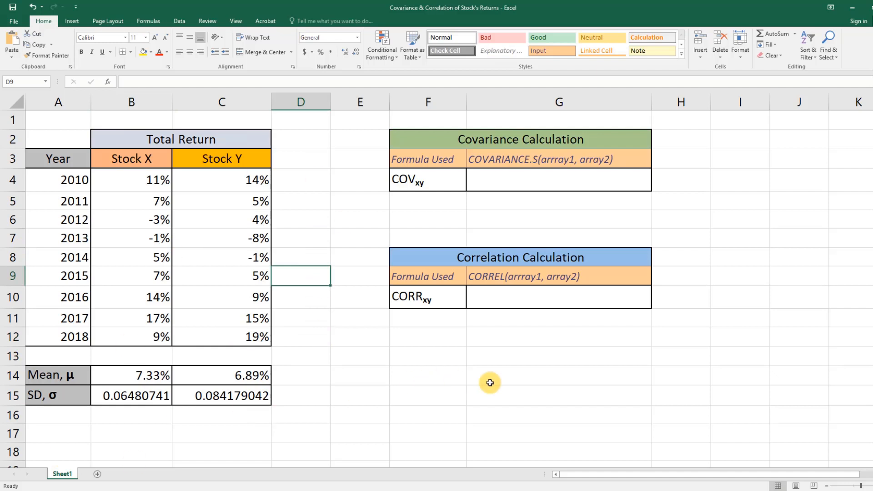
{"action": "mouse_move", "coordinate": [687, 313]}
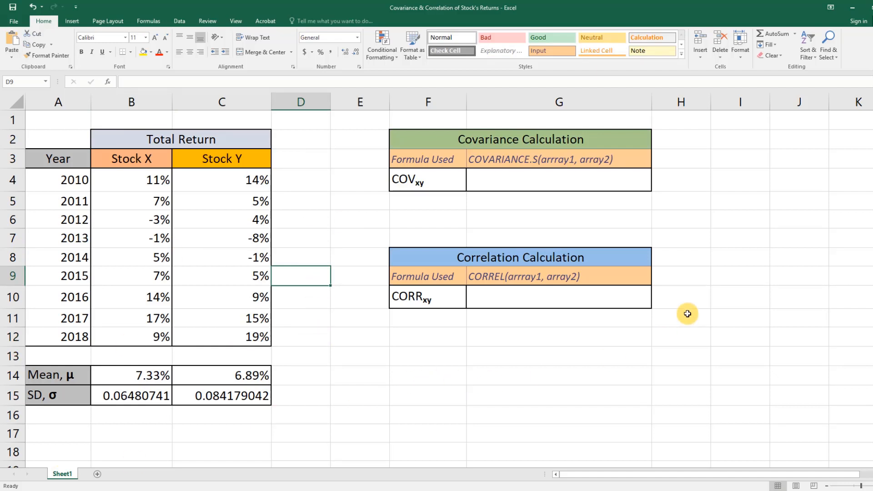
{"action": "mouse_move", "coordinate": [245, 229]}
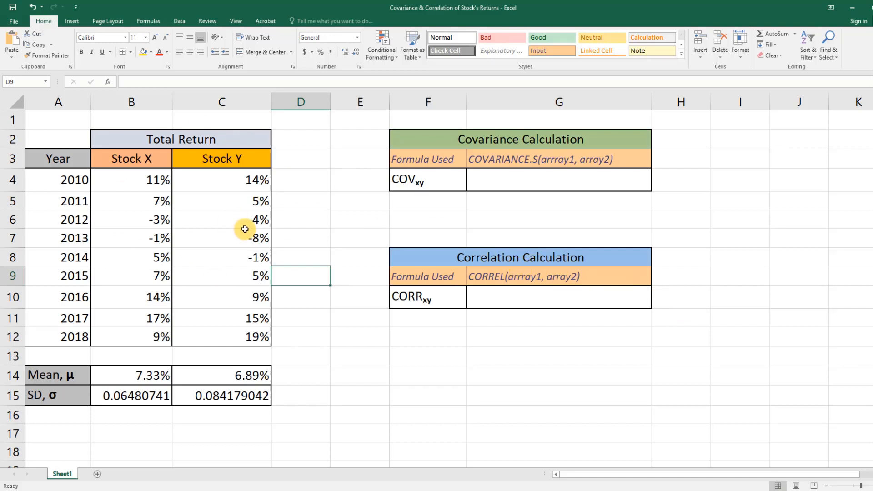
{"action": "left_click", "coordinate": [559, 139]}
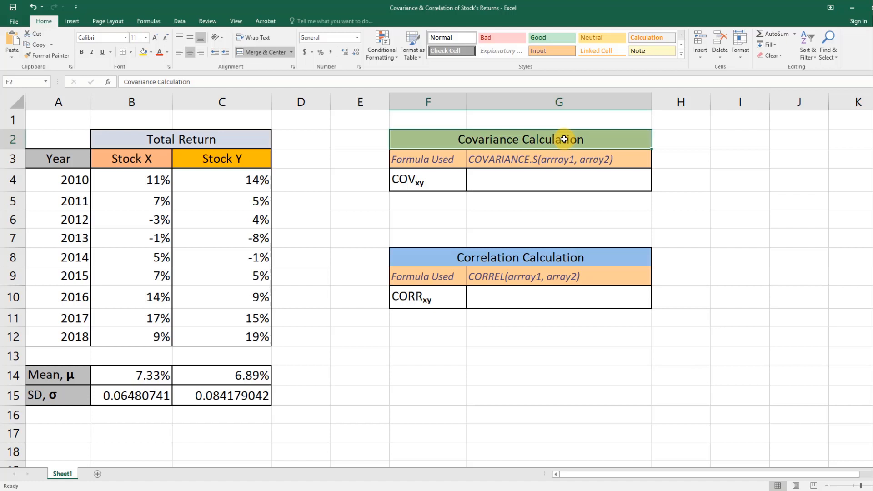
{"action": "mouse_move", "coordinate": [427, 142]}
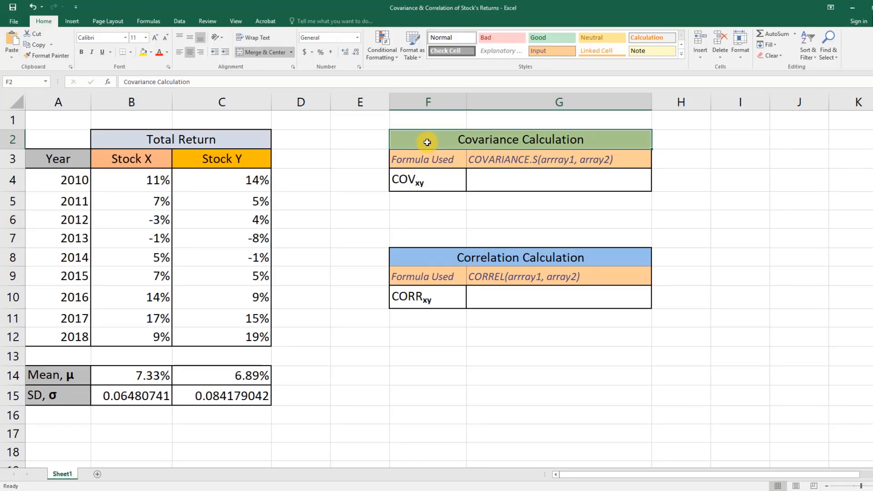
{"action": "mouse_move", "coordinate": [534, 169]}
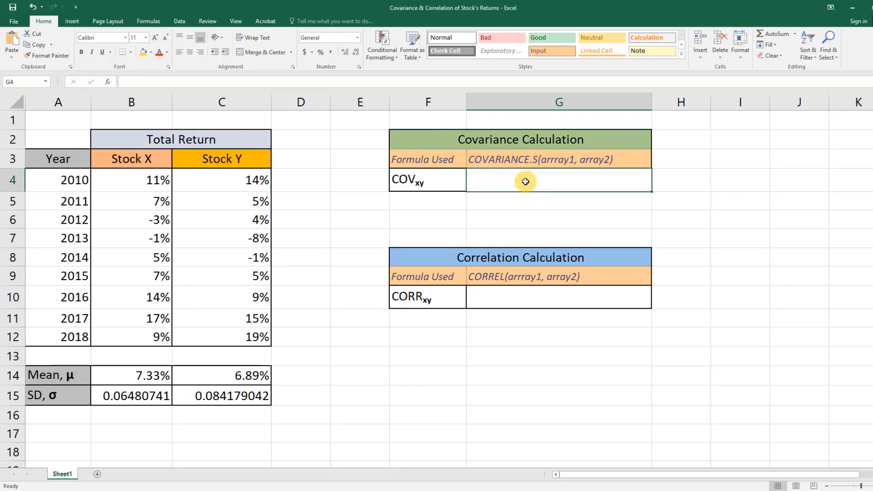
{"action": "type", "text": "="}
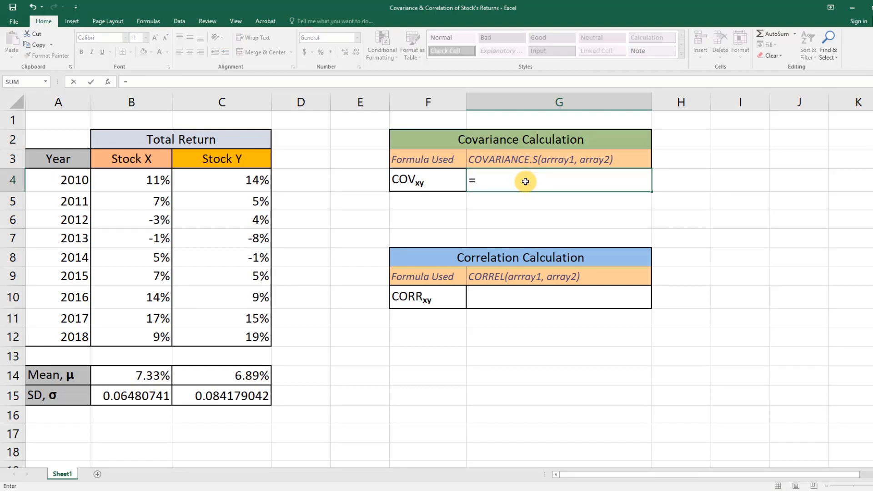
{"action": "type", "text": "=cova"}
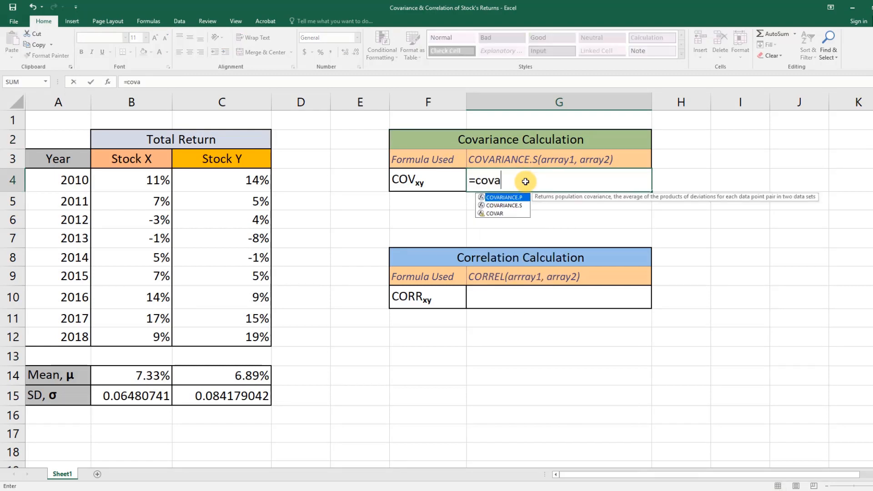
{"action": "type", "text": "ri"}
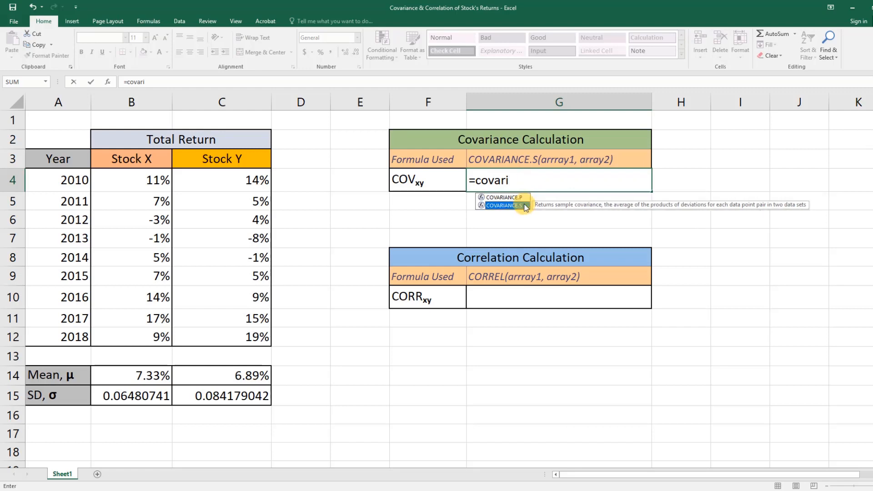
{"action": "mouse_move", "coordinate": [68, 193]}
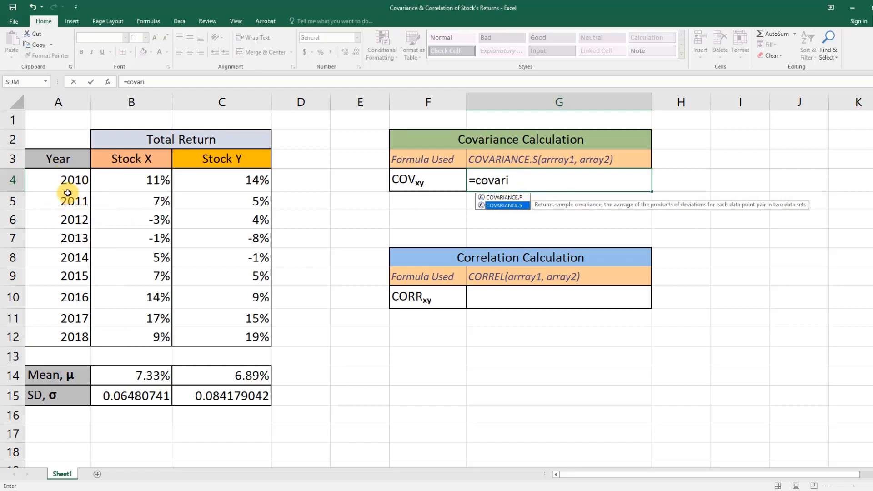
{"action": "mouse_move", "coordinate": [482, 221]}
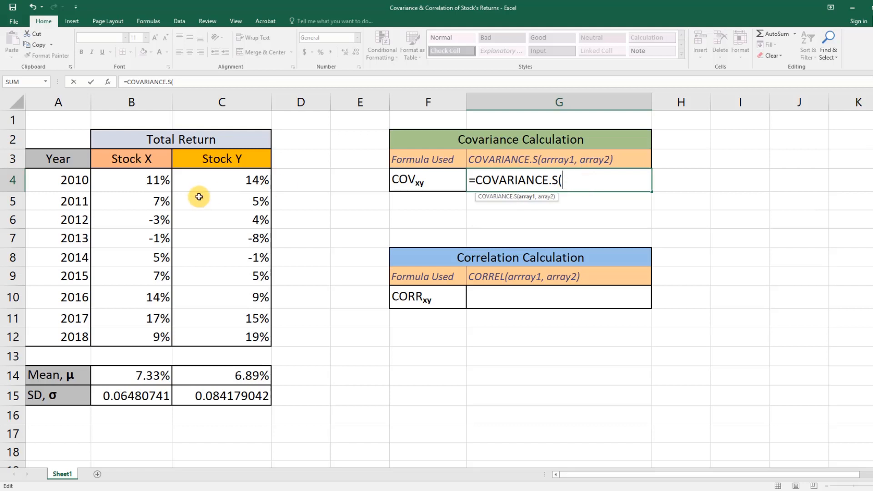
{"action": "mouse_move", "coordinate": [147, 158]}
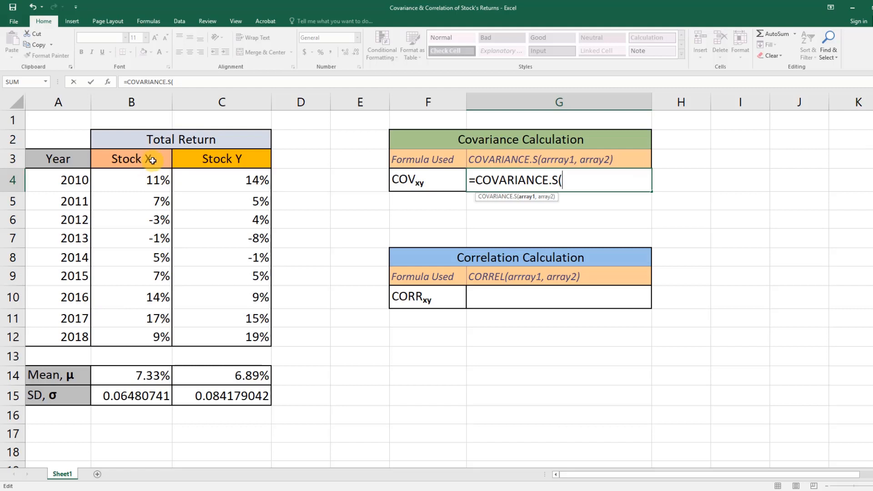
{"action": "mouse_move", "coordinate": [181, 275]}
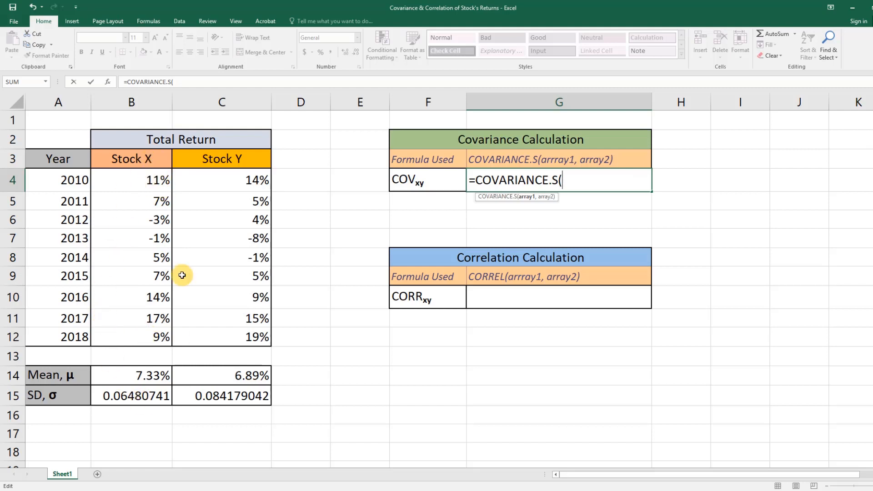
{"action": "mouse_move", "coordinate": [159, 167]}
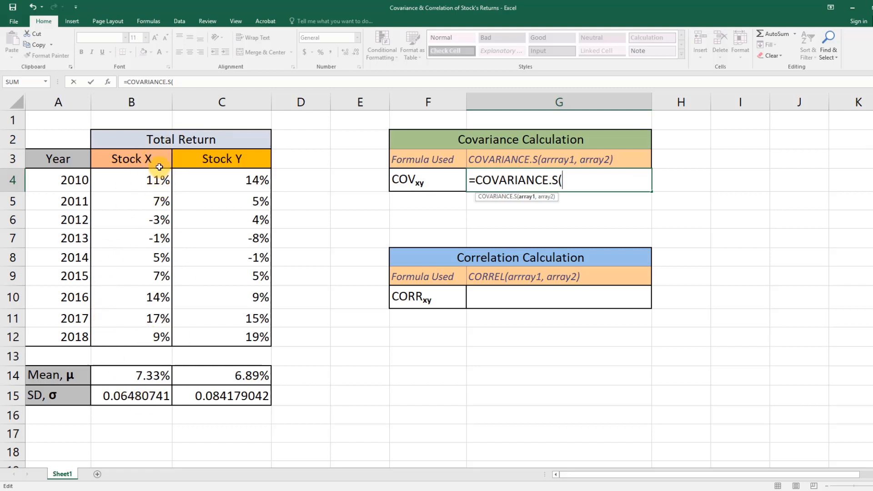
{"action": "mouse_move", "coordinate": [587, 184]}
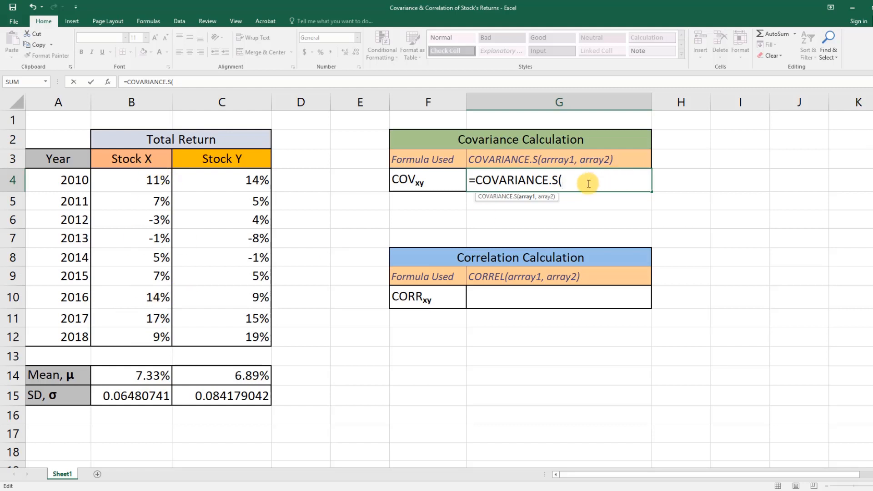
Step: Complete =COVARIANCE.S(B4:B12,C4:C12) in G4, giving 0.003904167
{"action": "left_click", "coordinate": [131, 180]}
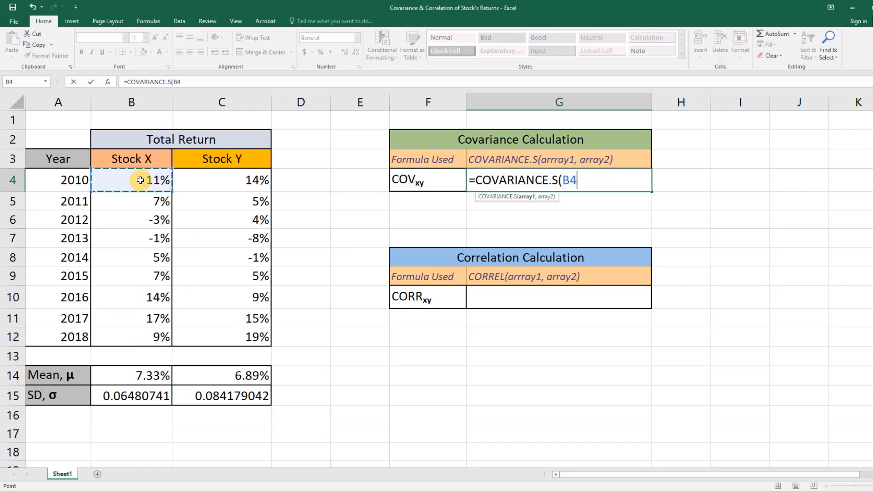
{"action": "left_click_drag", "start_coordinate": [131, 179], "coordinate": [162, 336]}
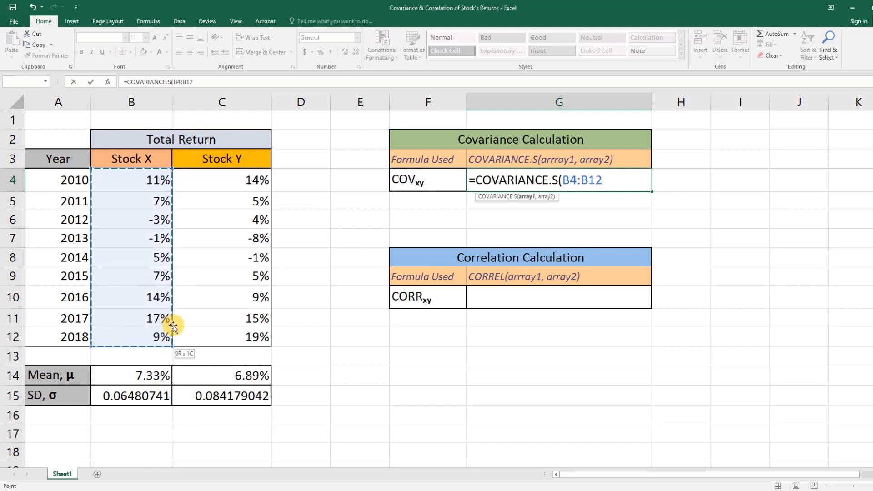
{"action": "mouse_move", "coordinate": [588, 211]}
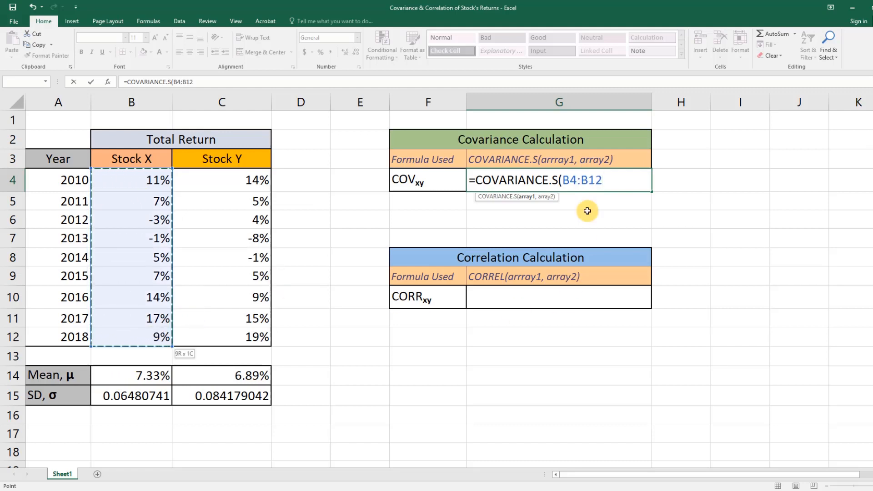
{"action": "mouse_move", "coordinate": [161, 180]}
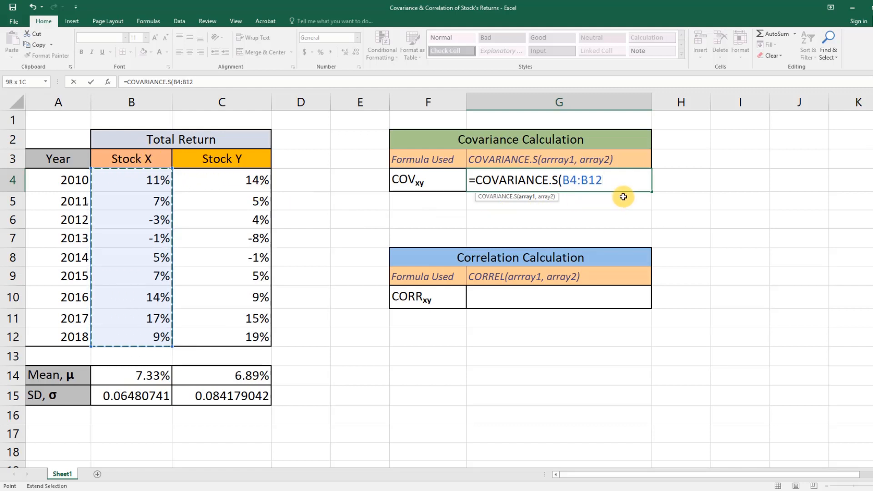
{"action": "type", "text": ","}
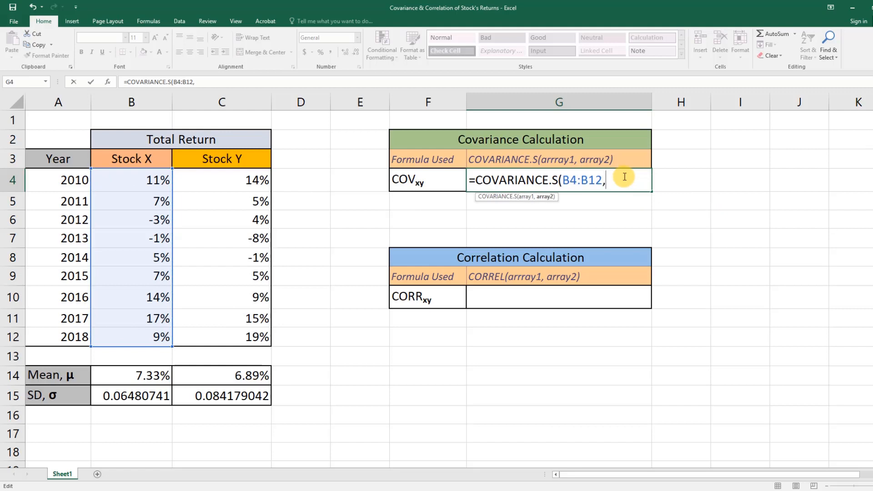
{"action": "left_click", "coordinate": [221, 180]}
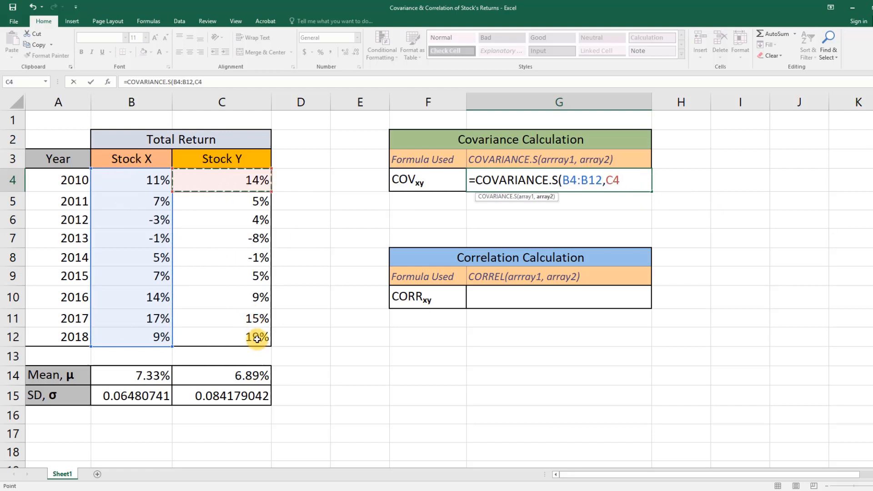
{"action": "left_click_drag", "start_coordinate": [221, 180], "coordinate": [222, 337]}
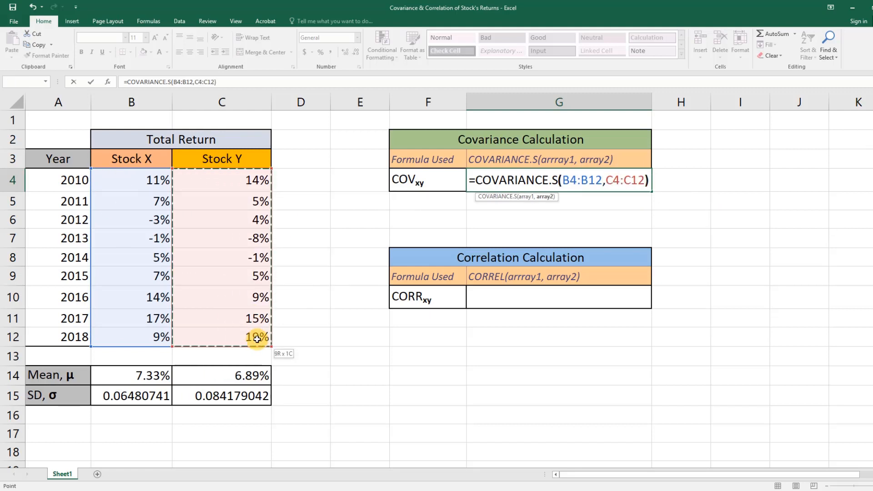
{"action": "key", "text": "Enter"}
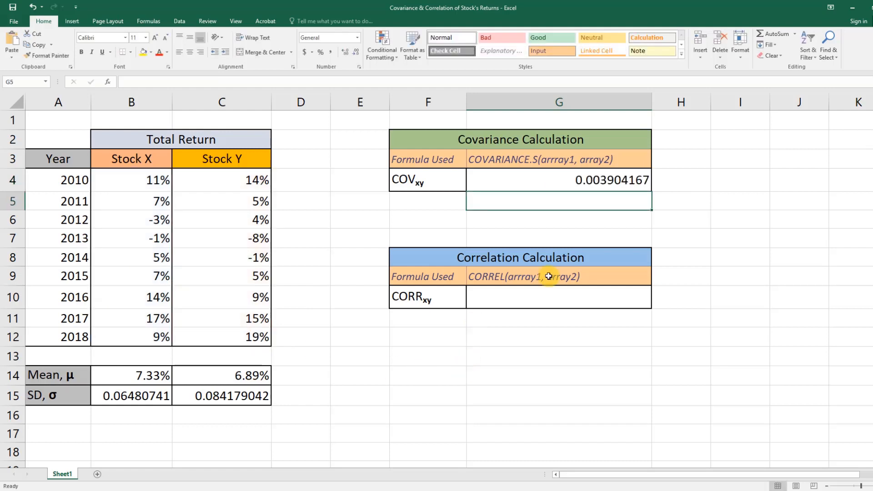
{"action": "left_click", "coordinate": [585, 180]}
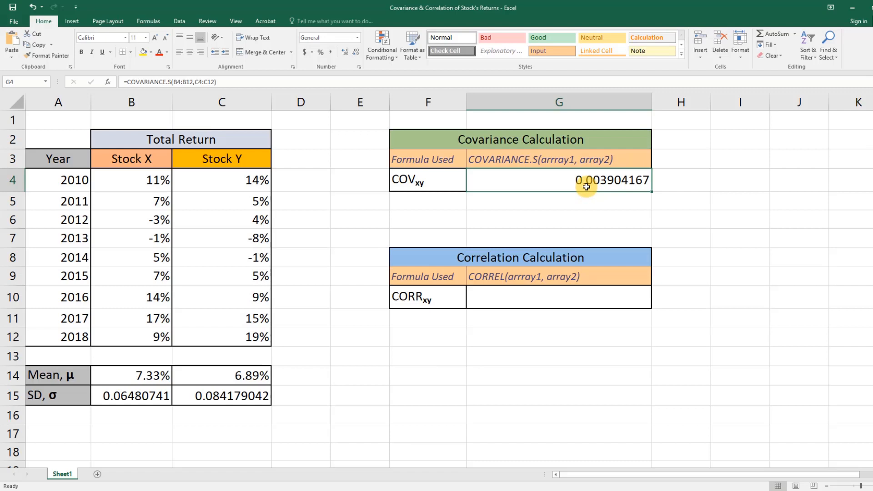
{"action": "left_click", "coordinate": [558, 297]}
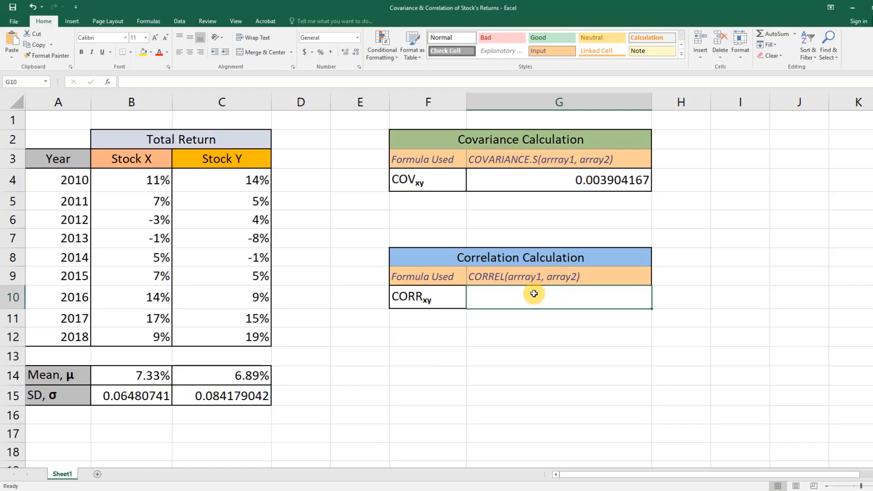
Step: Enter =CORREL(B4:B12,C4:C12) in G10, giving 0.715648434
{"action": "type", "text": "=co"}
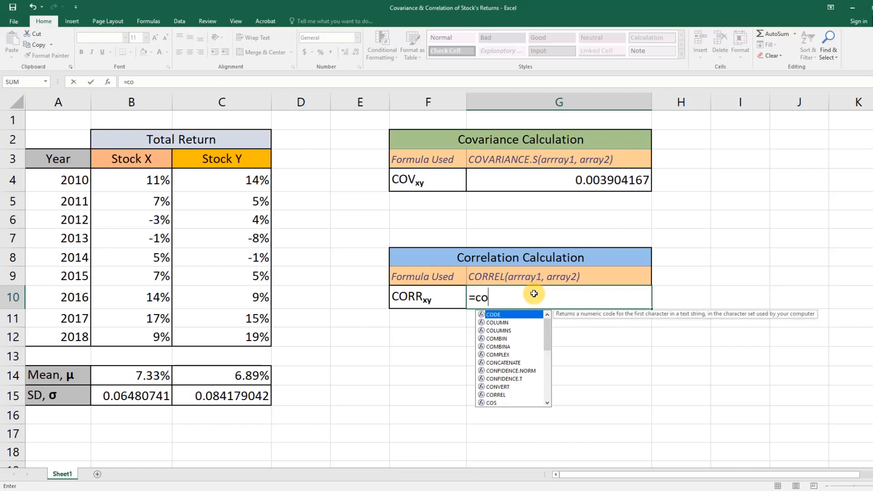
{"action": "type", "text": "rre"}
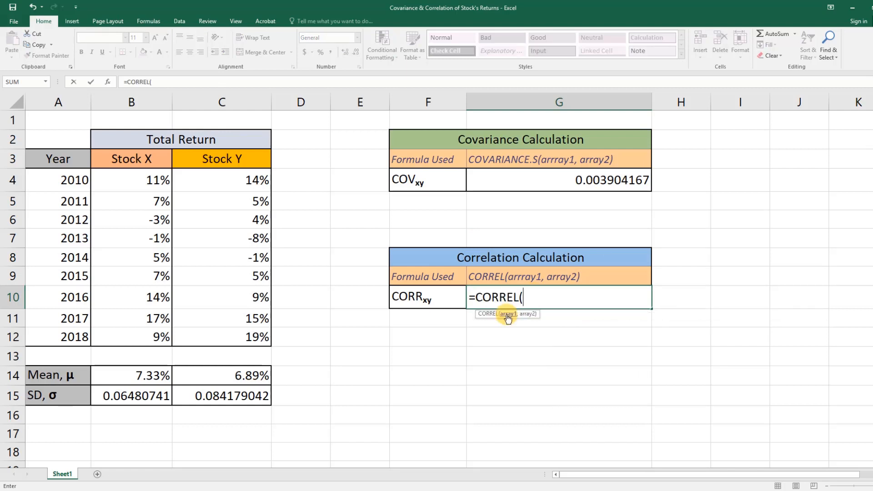
{"action": "mouse_move", "coordinate": [544, 310]}
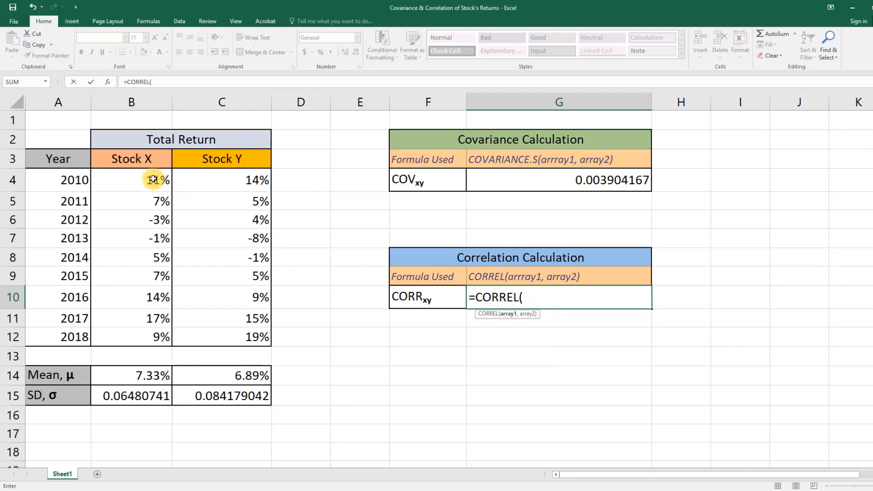
{"action": "left_click_drag", "start_coordinate": [131, 180], "coordinate": [131, 337]}
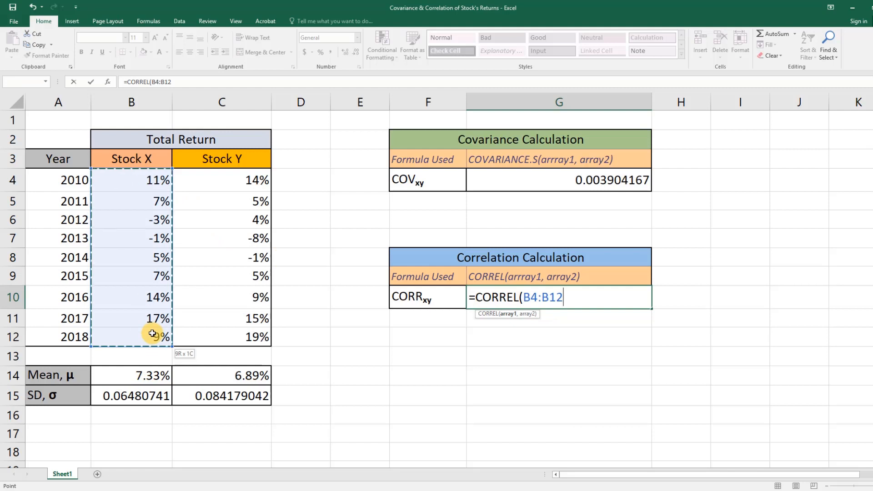
{"action": "left_click", "coordinate": [221, 179]}
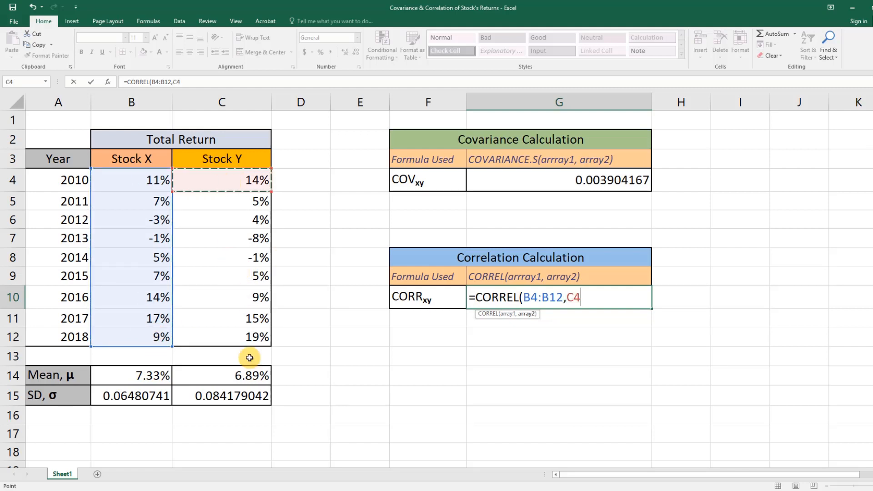
{"action": "left_click_drag", "start_coordinate": [221, 181], "coordinate": [222, 337]}
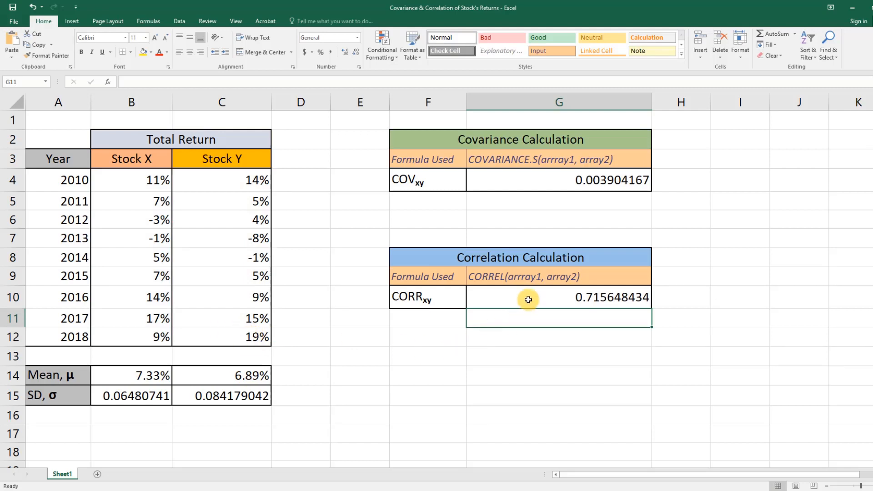
{"action": "left_click", "coordinate": [556, 297]}
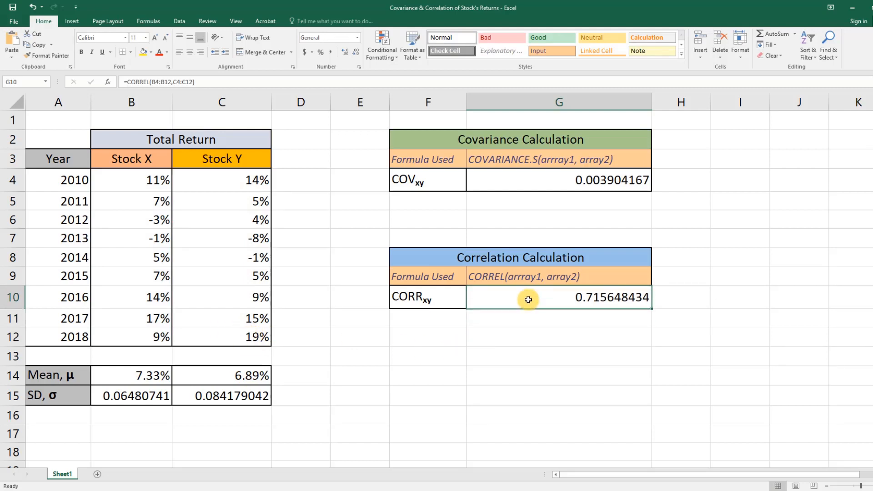